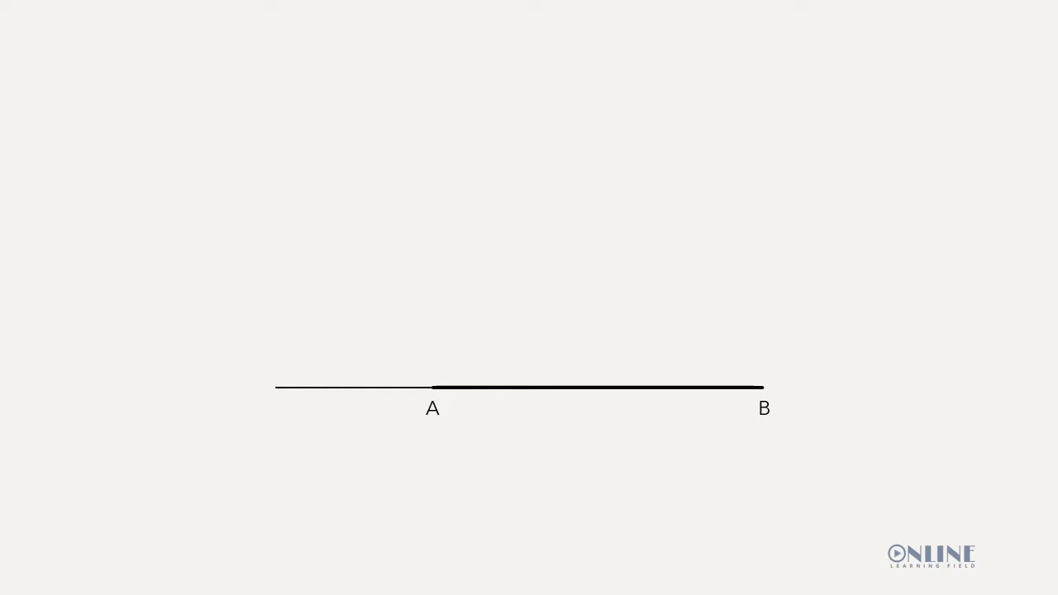
Draw the semicircle centred on A through C and D, then the arcs crossing above A.
left_click_drag(326, 388, 367, 475)
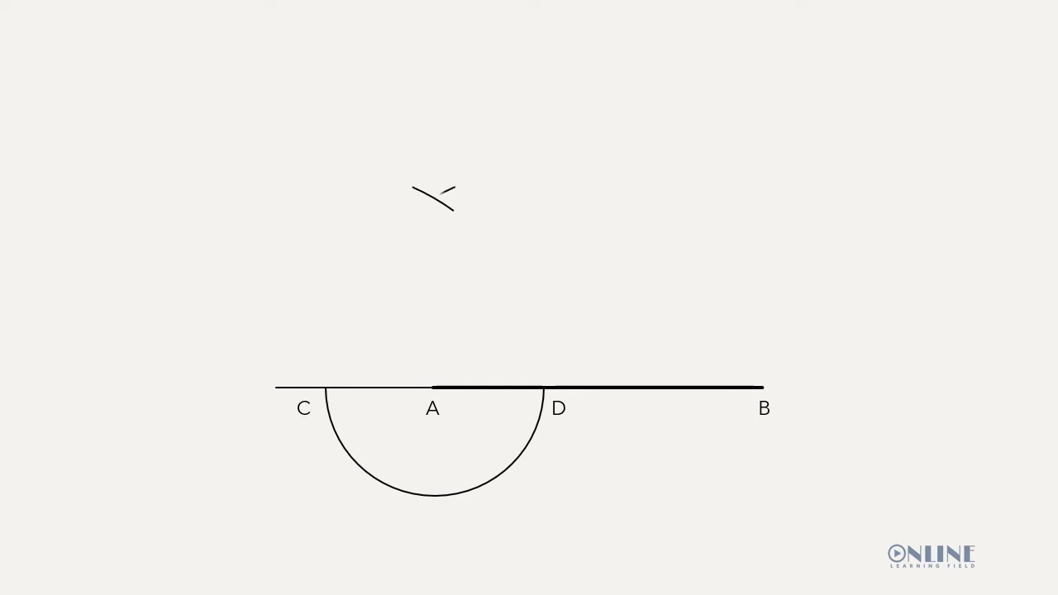
left_click_drag(413, 216, 451, 180)
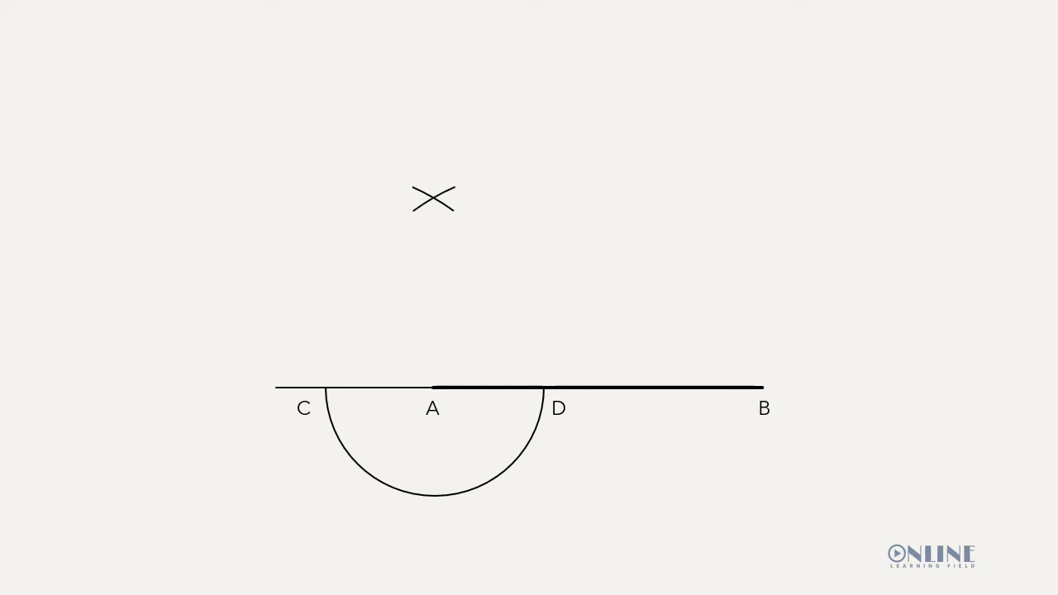